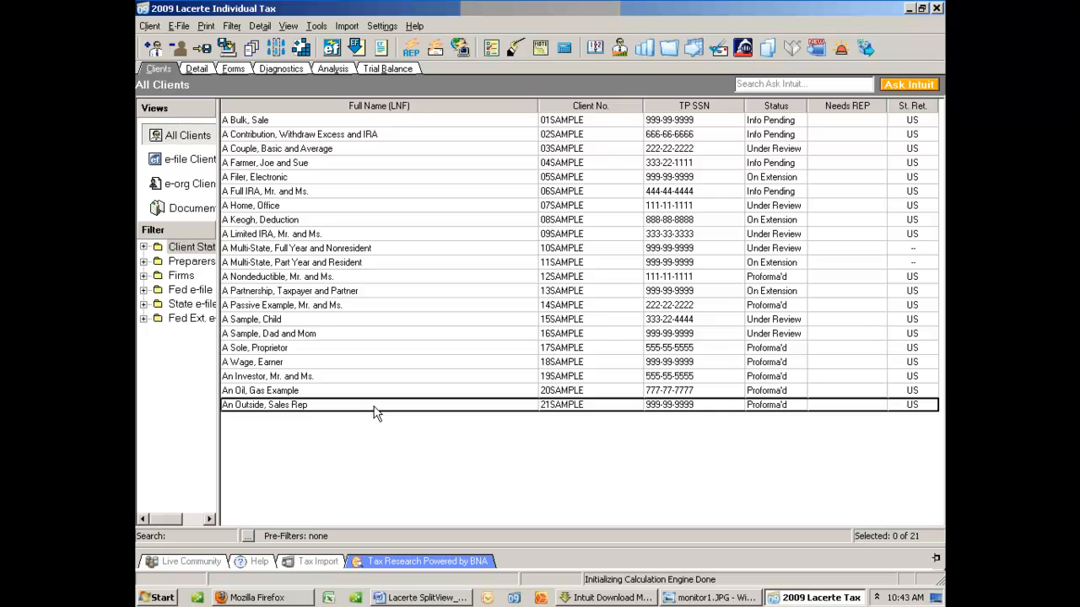
Open the 21SAMPLE An Outside sample return and turn on Detail/Forms Split View.
double_click(263, 405)
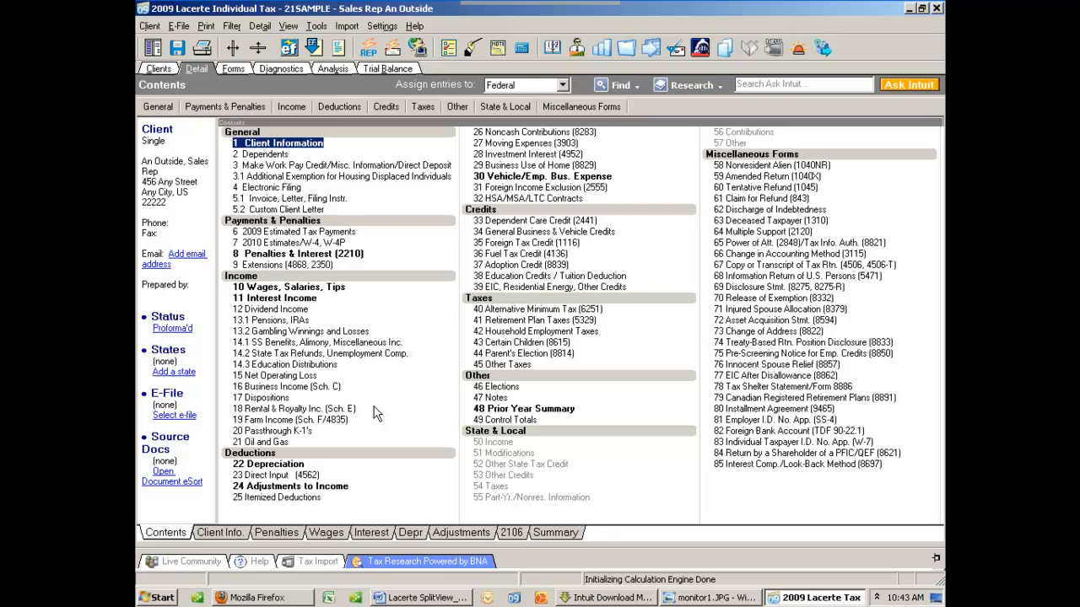
left_click(288, 25)
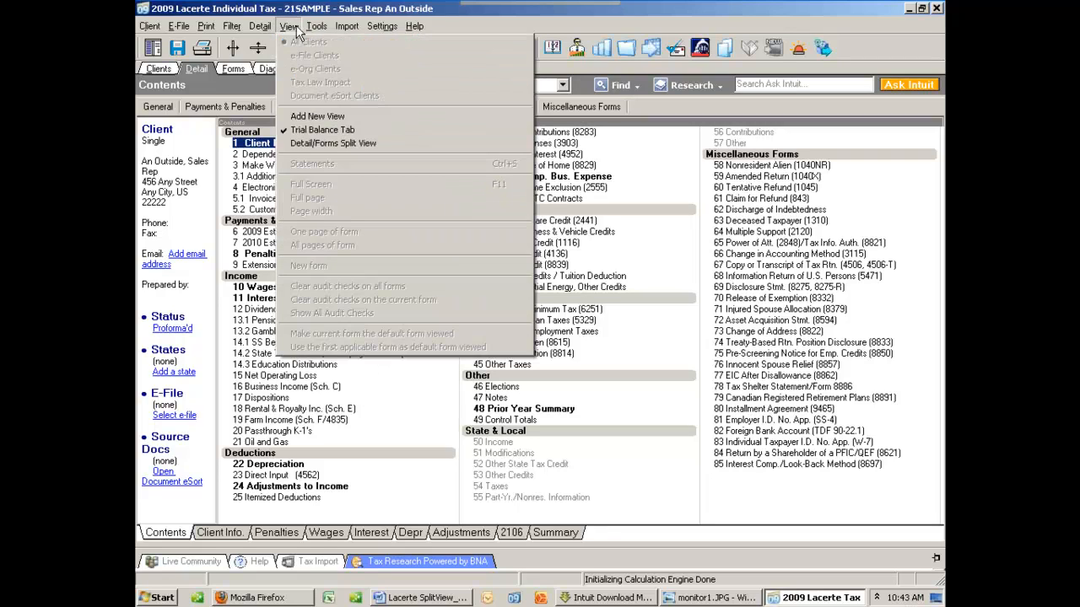
mouse_move(333, 142)
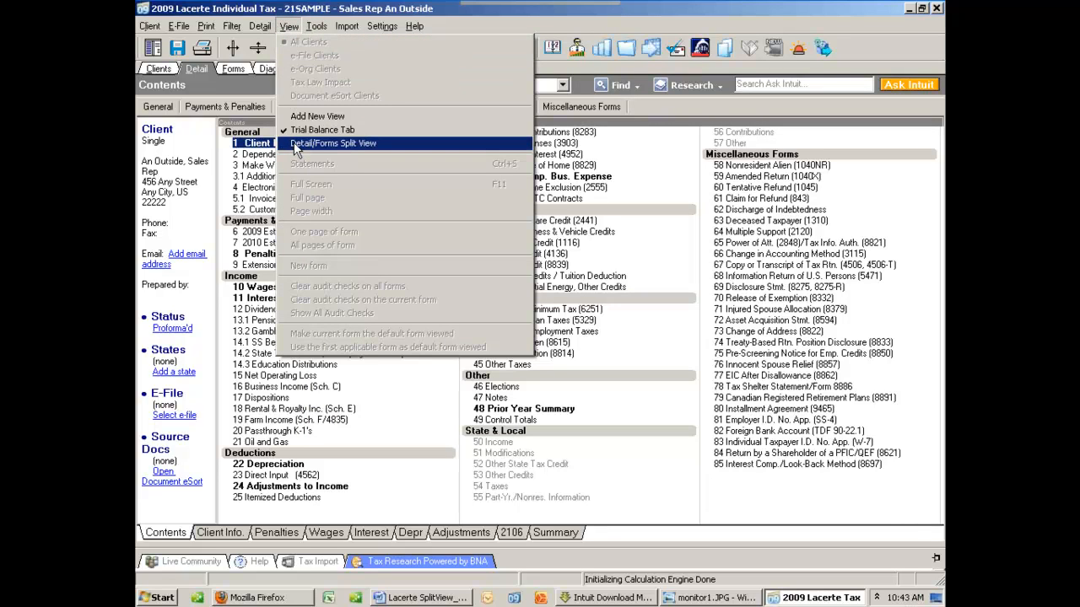
left_click(333, 142)
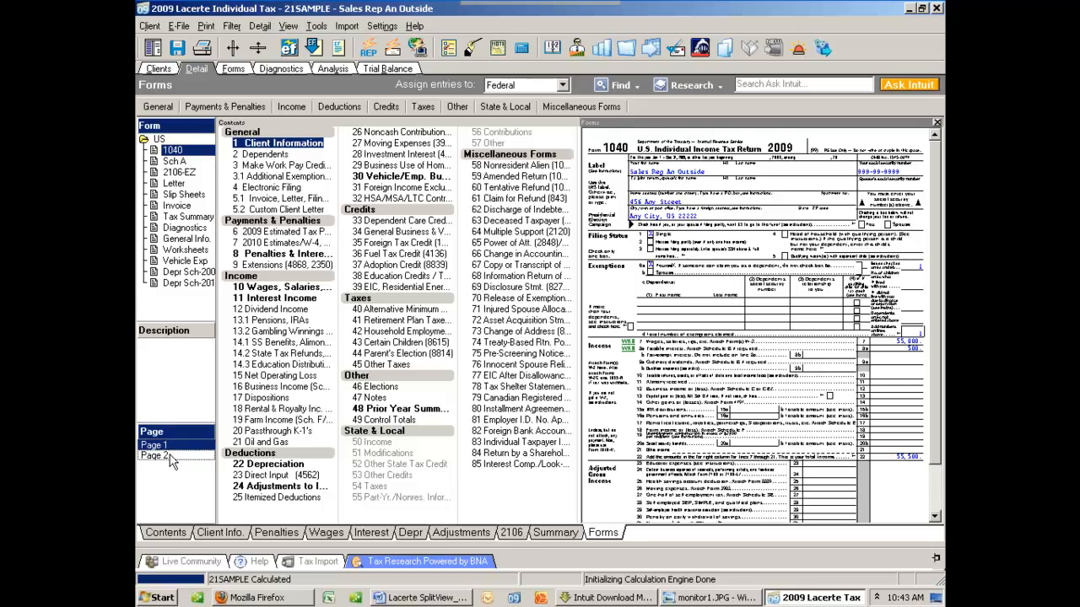
Add a second 1099-INT payer 'bank' with 1,000 interest on the Interest Income screen.
left_click(155, 455)
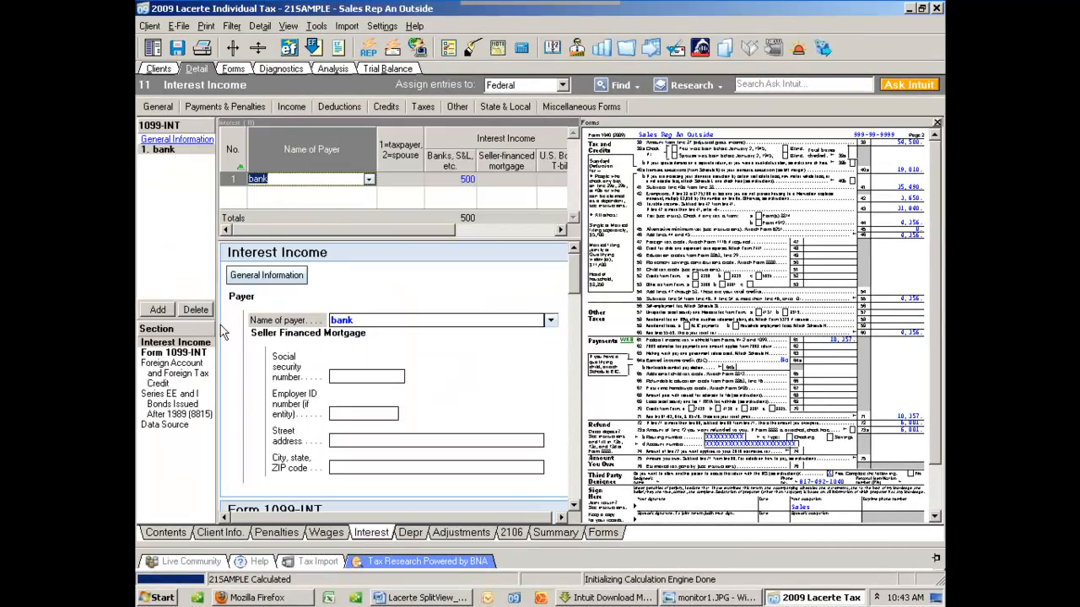
left_click(158, 311)
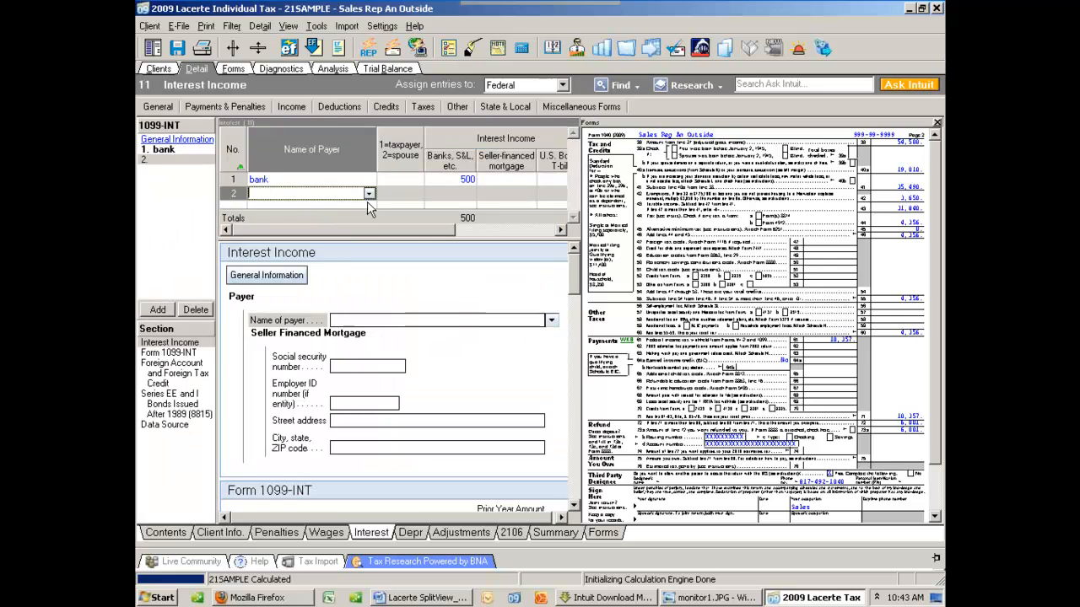
left_click(368, 192)
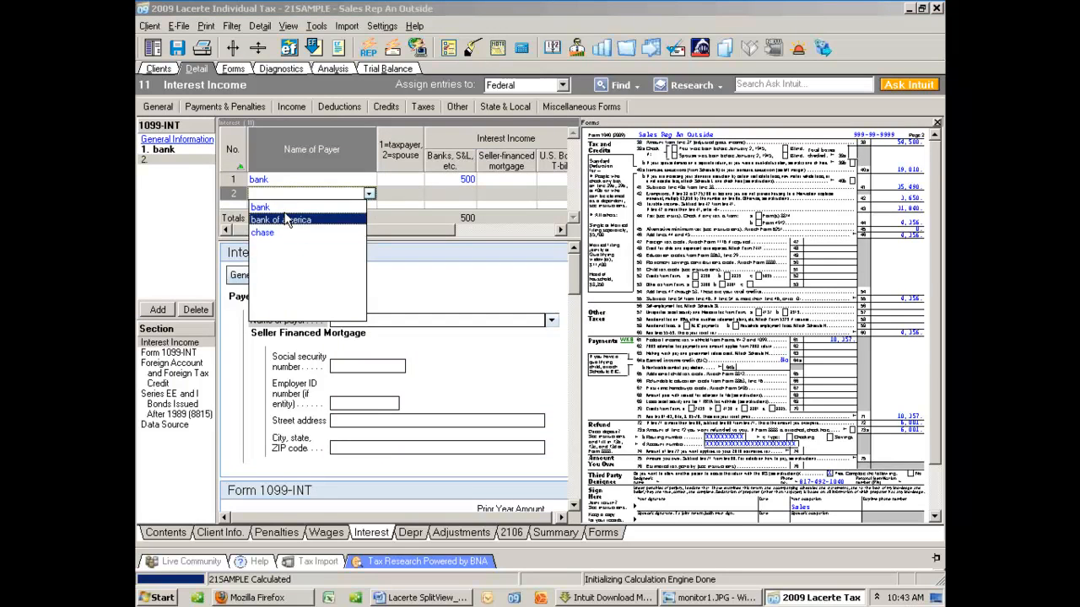
left_click(260, 206)
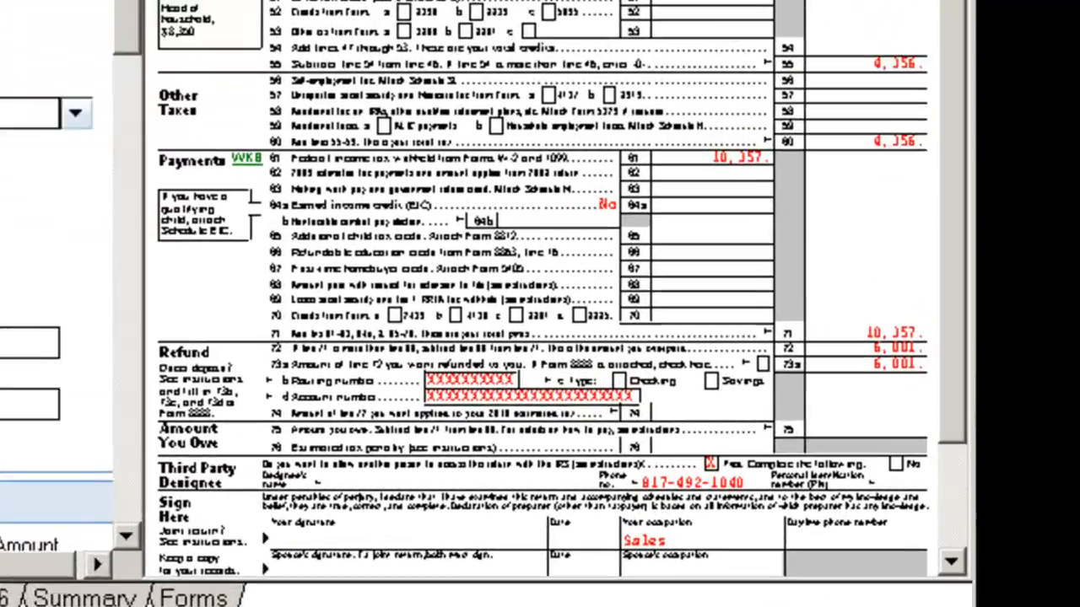
scroll("down", 3)
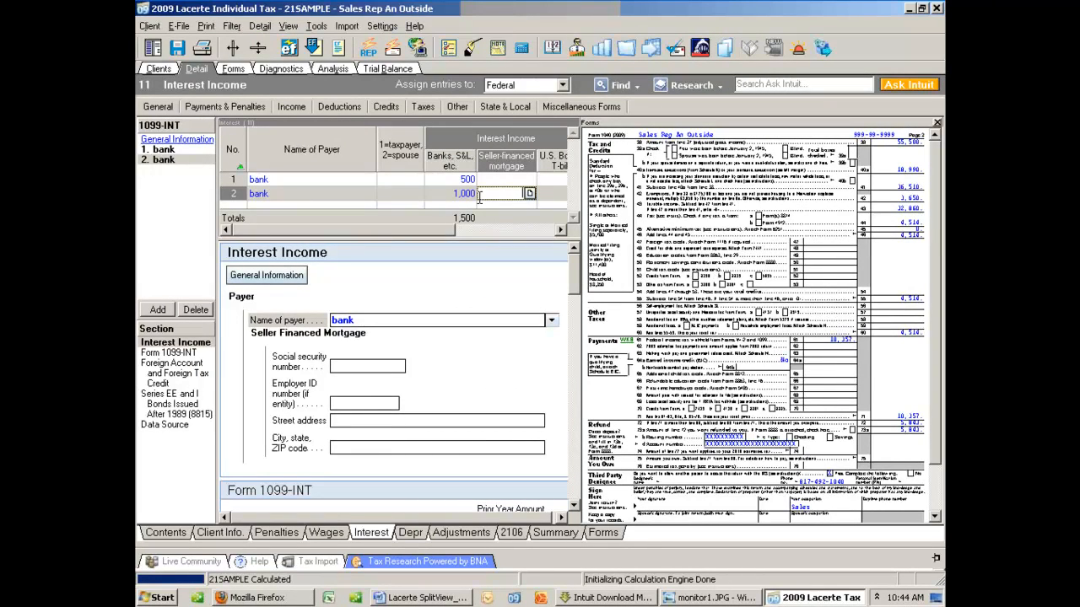
Turn off Detail/Forms Split View and return to the full Contents list.
left_click(289, 26)
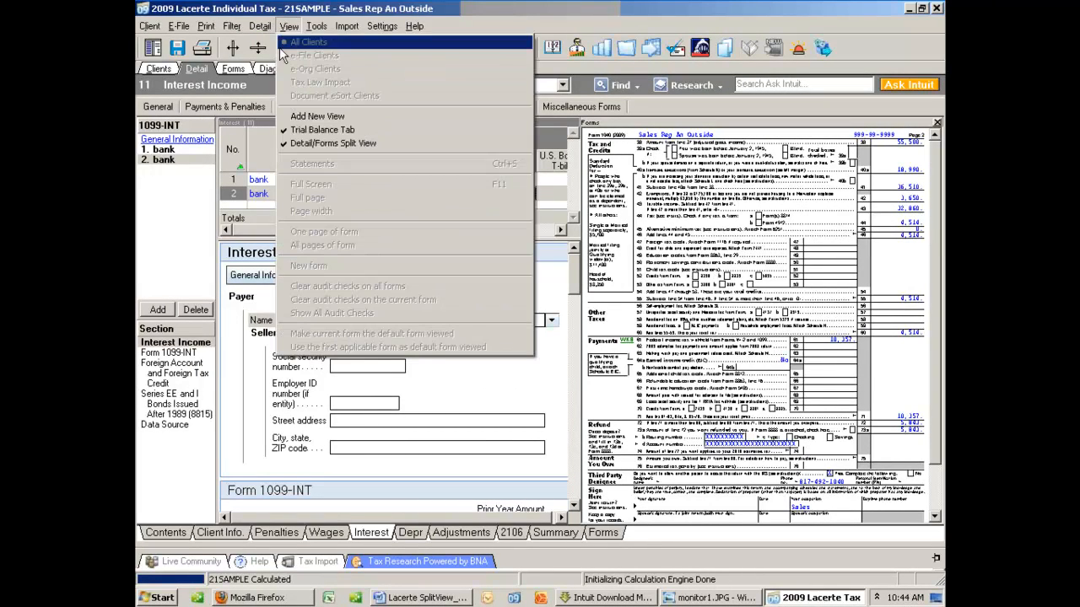
mouse_move(333, 141)
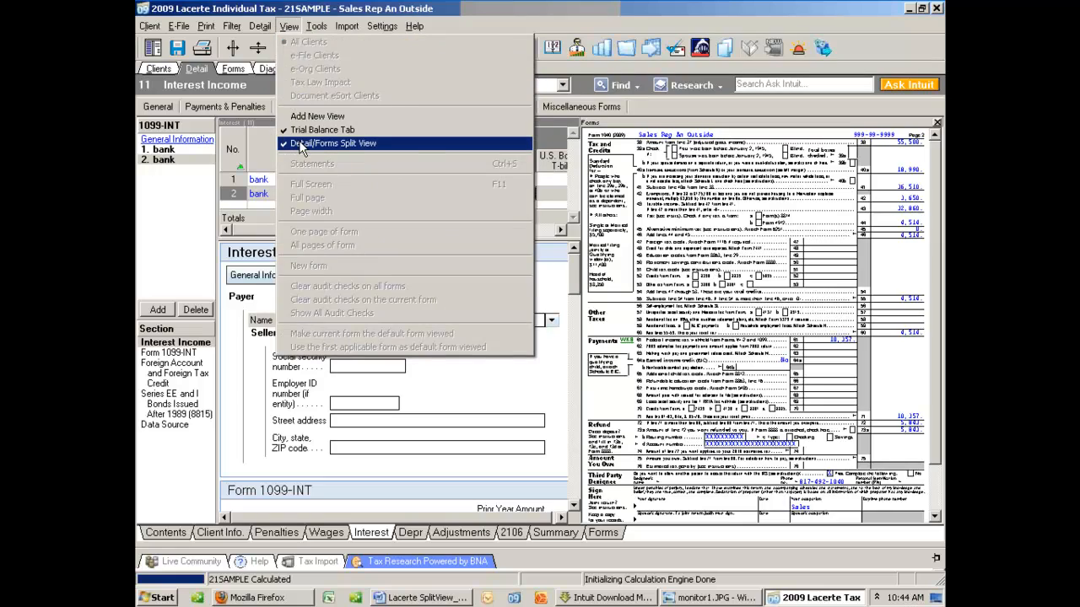
left_click(333, 142)
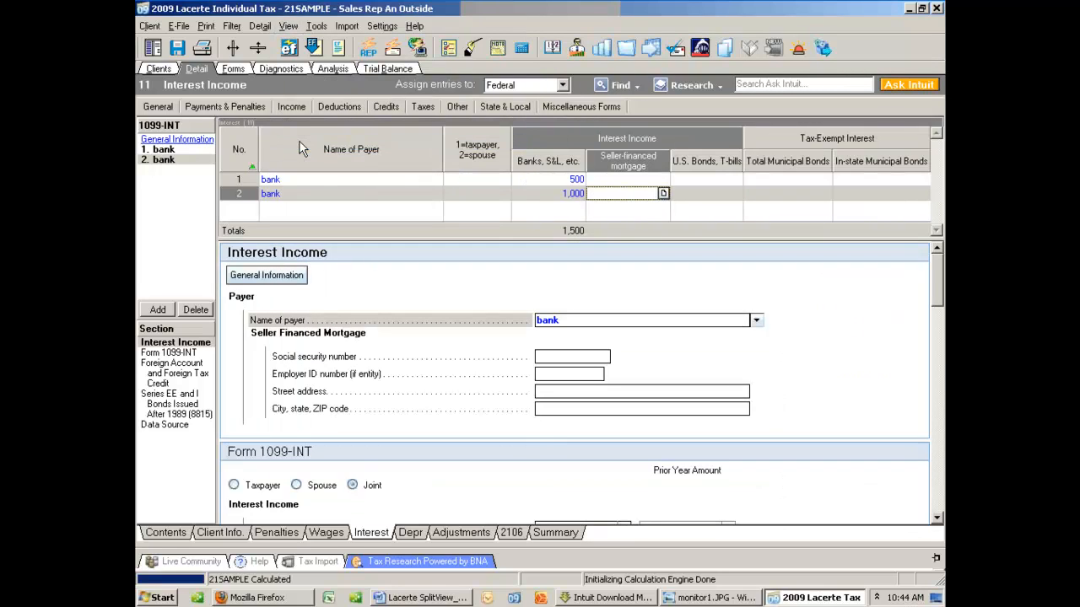
mouse_move(194, 531)
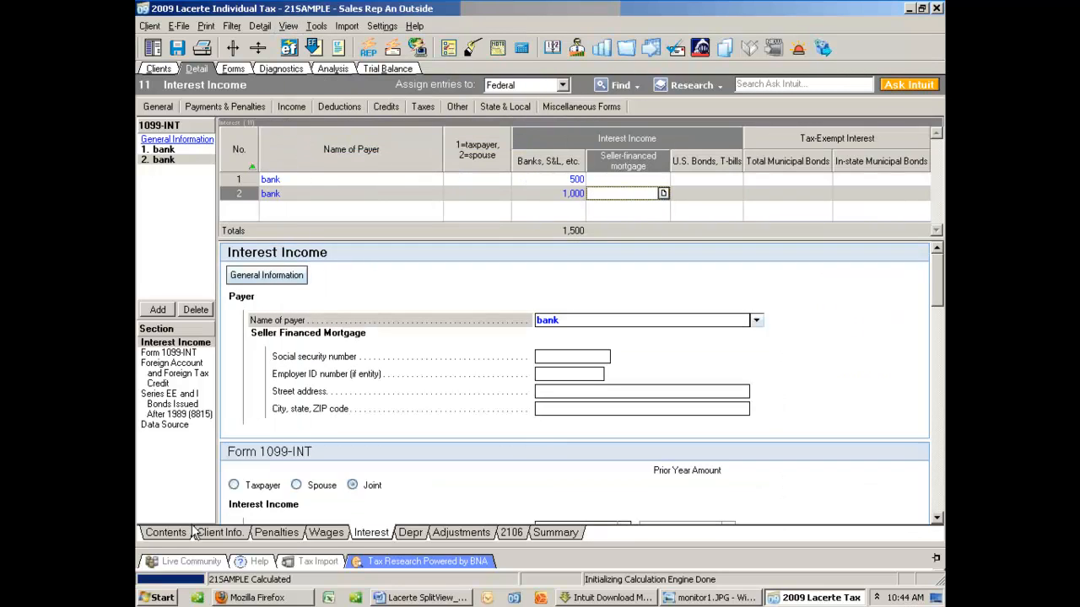
left_click(165, 533)
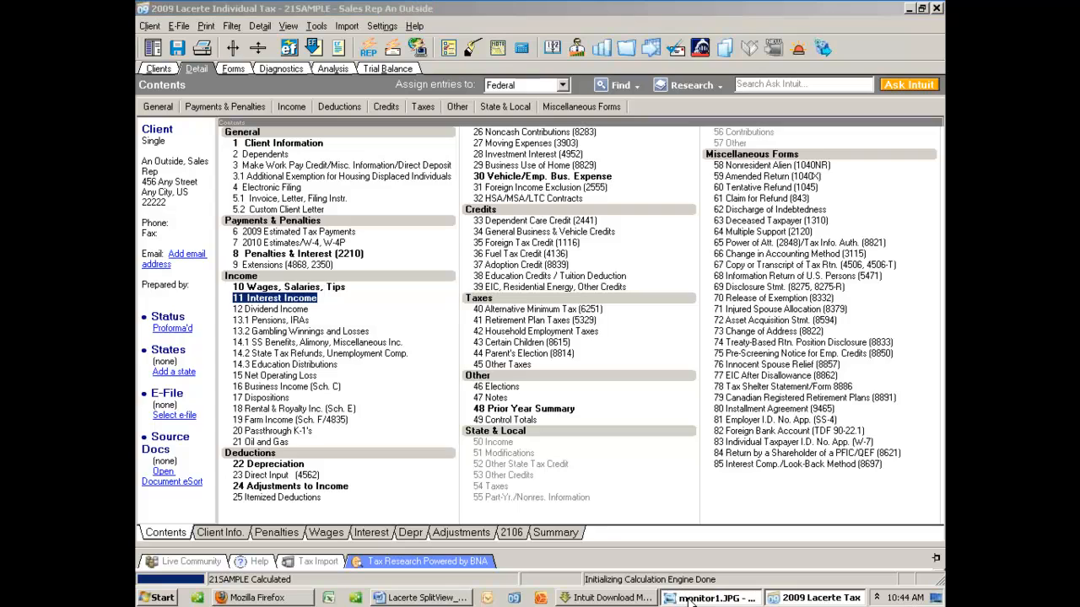
View the monitor1 and monitor2 dual-monitor pictures in Windows Photo Viewer.
left_click(712, 598)
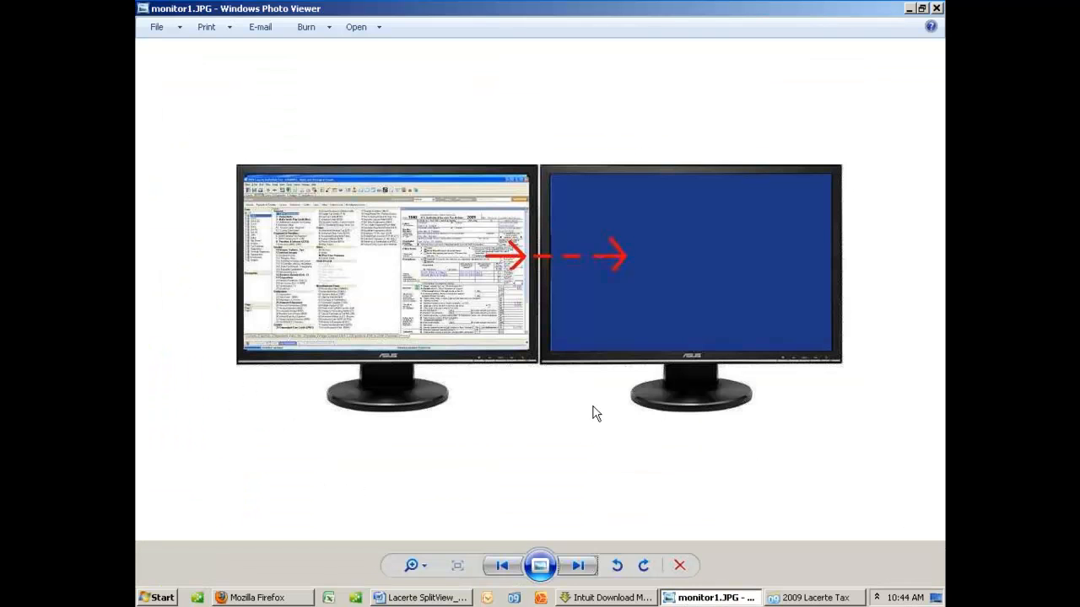
mouse_move(523, 185)
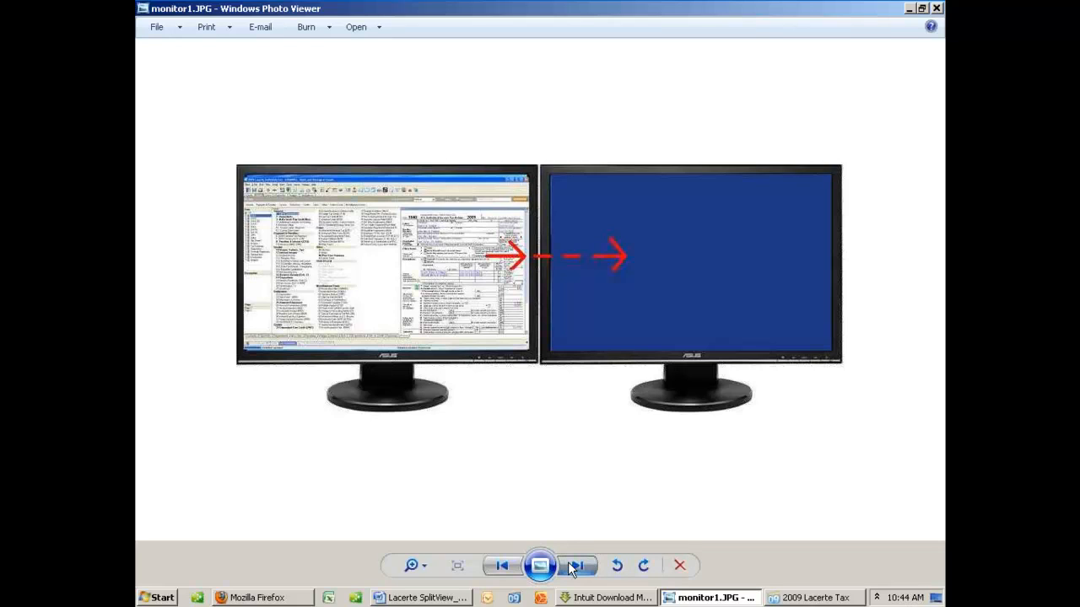
left_click(577, 566)
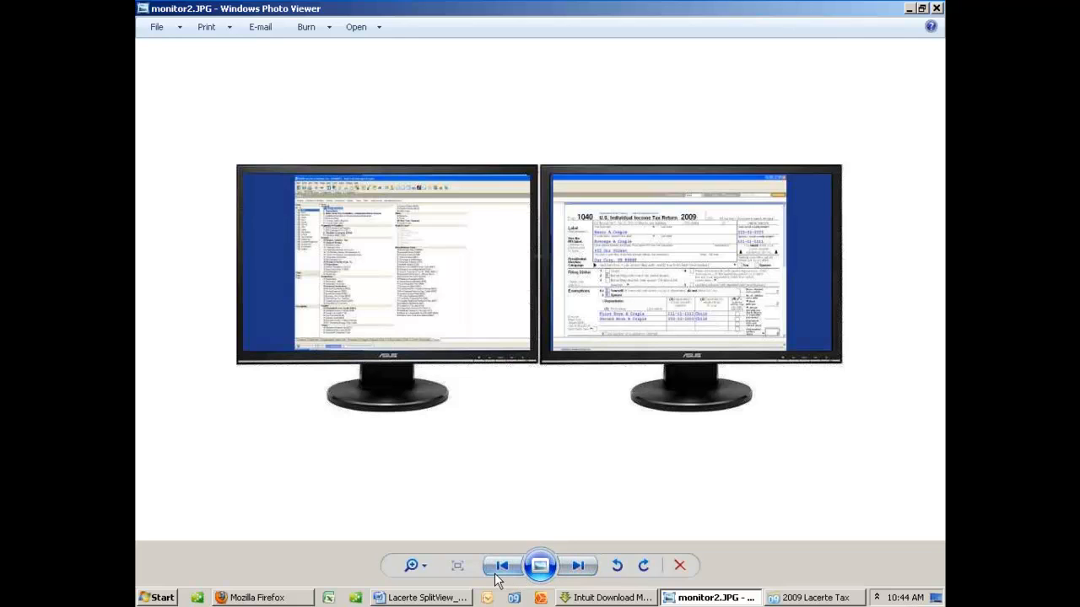
left_click(813, 597)
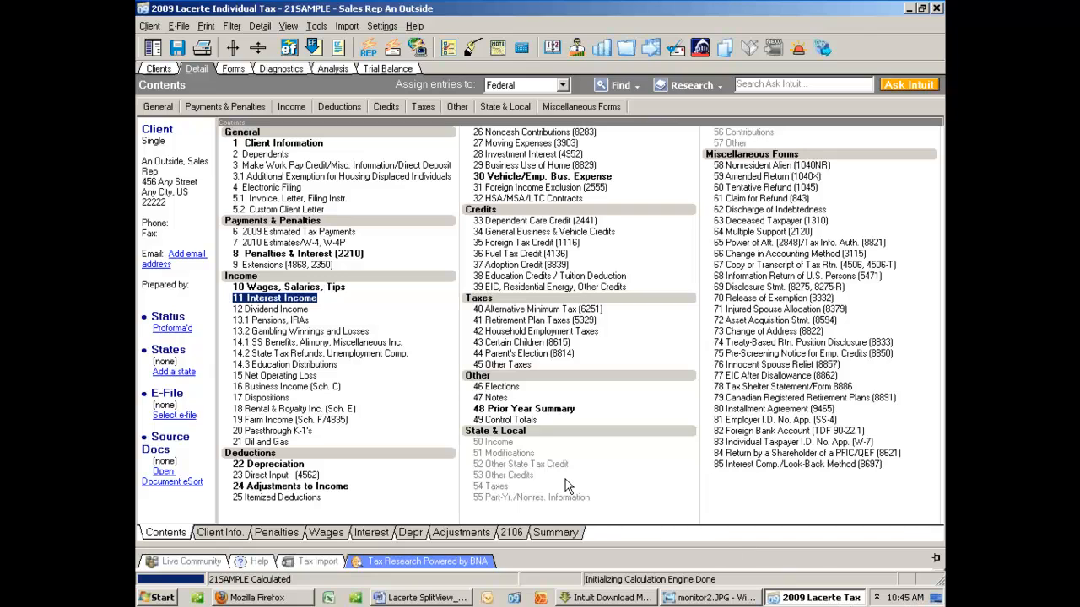
mouse_move(152, 47)
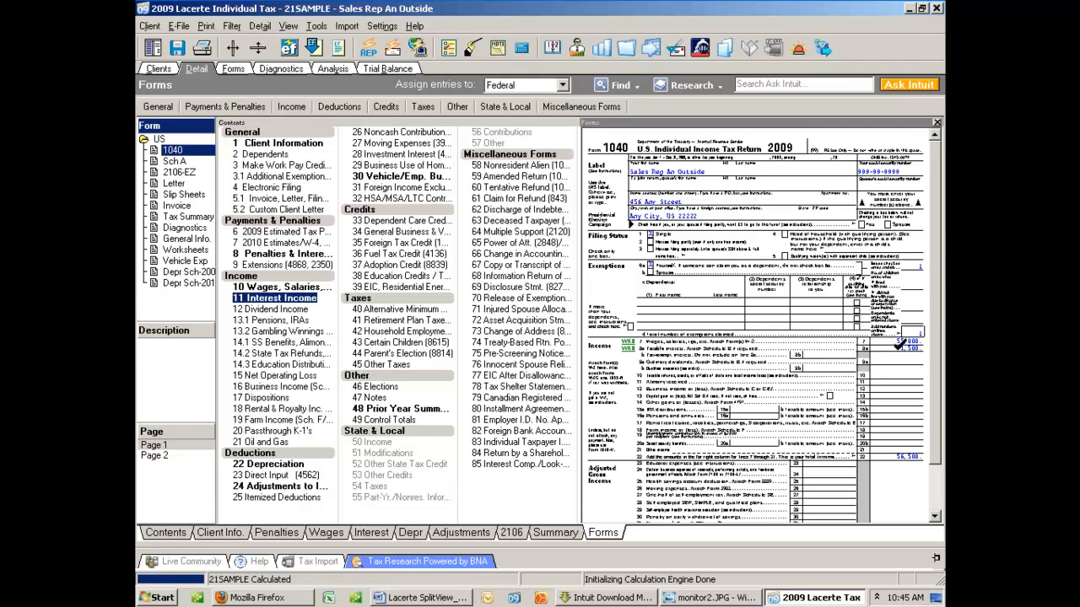
Jump from the Form 1040 interest line to the 1000 bank interest input and close the field-inputs window.
right_click(903, 346)
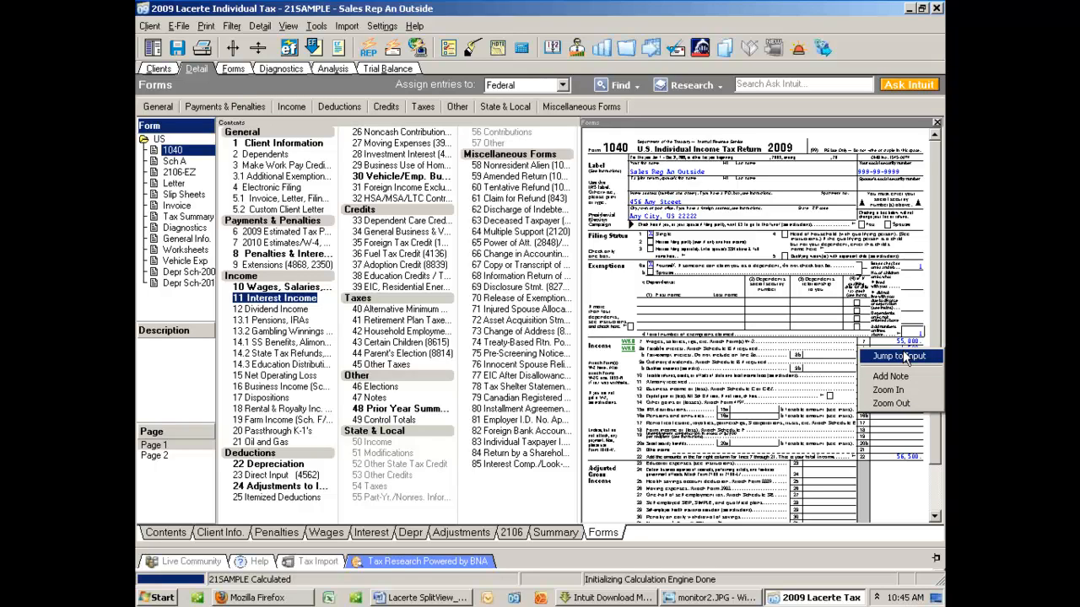
left_click(891, 356)
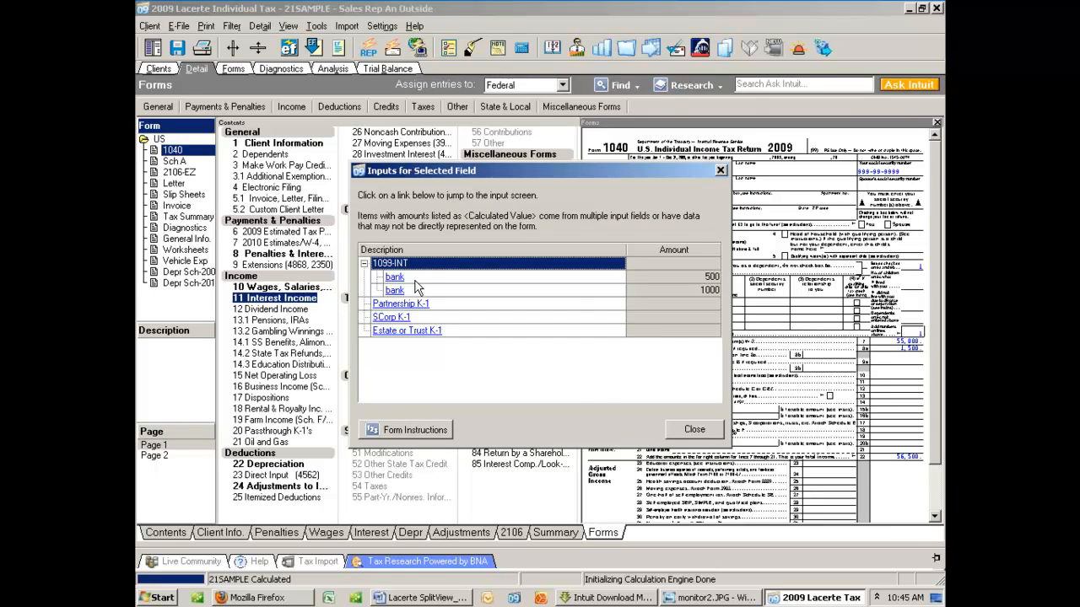
left_click(395, 290)
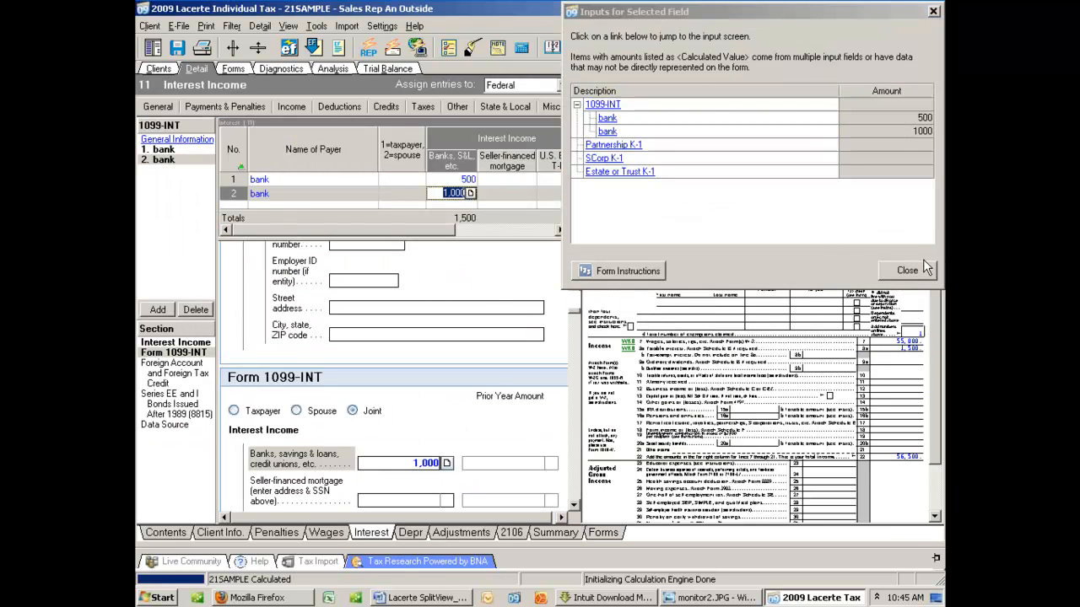
left_click(908, 270)
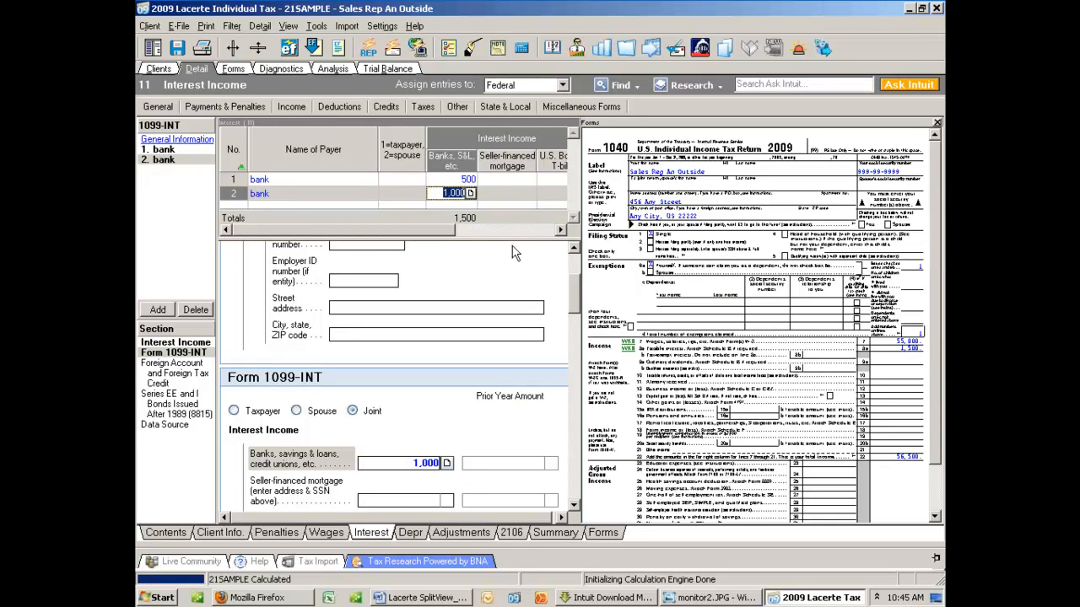
mouse_move(605, 266)
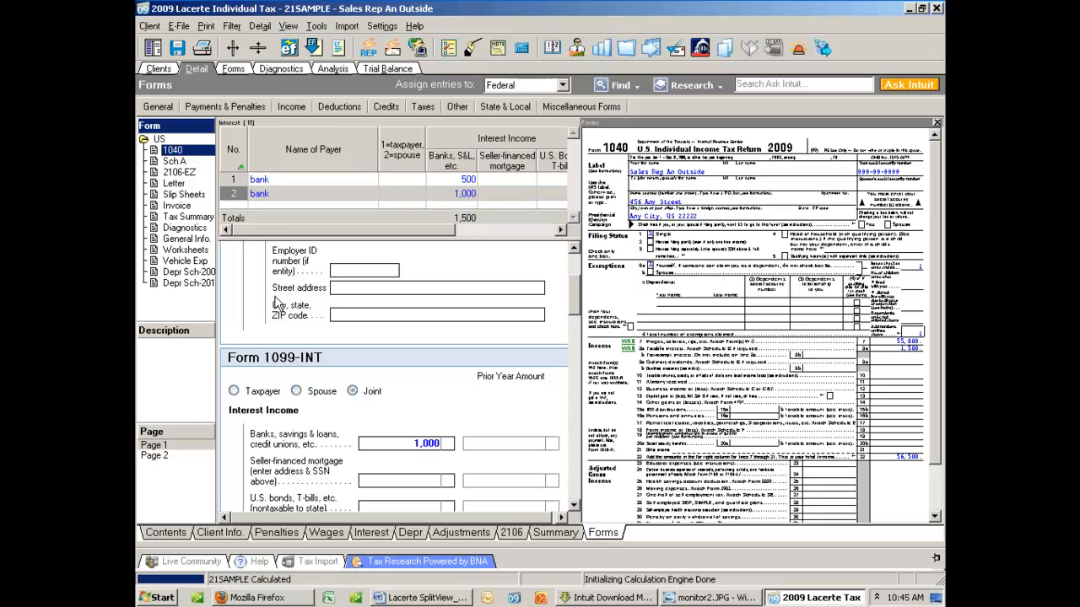
mouse_move(160, 452)
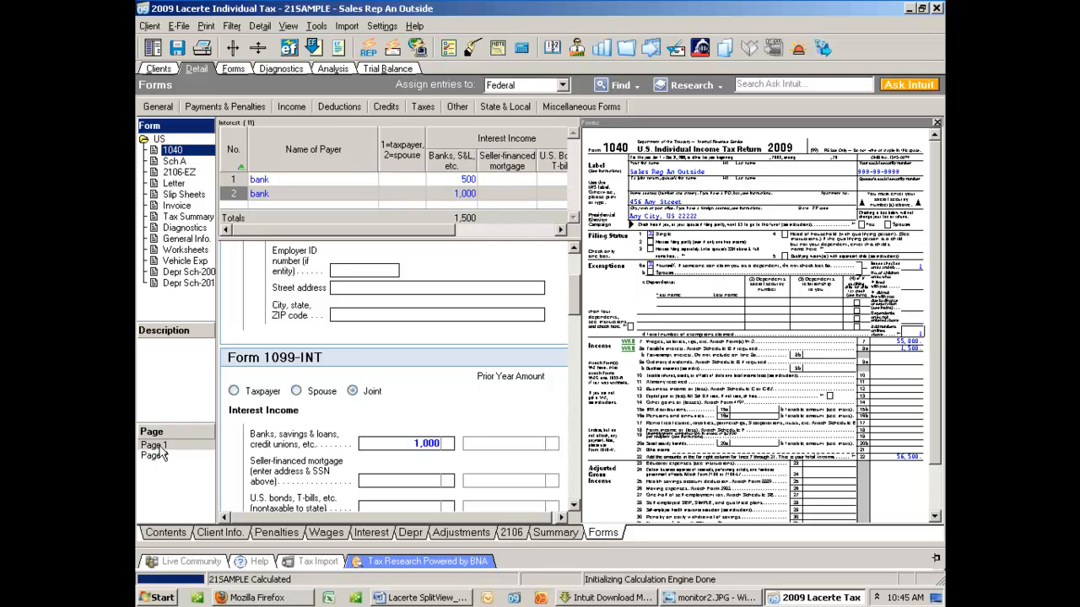
Show page 2 of Form 1040 with the refund section beside the interest inputs.
left_click(155, 455)
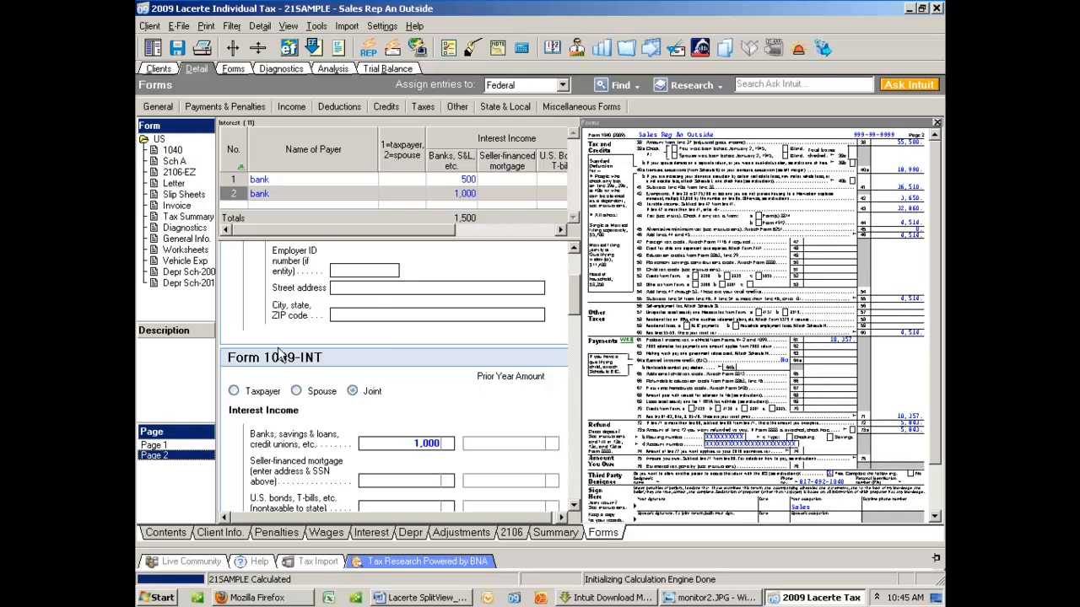
mouse_move(374, 309)
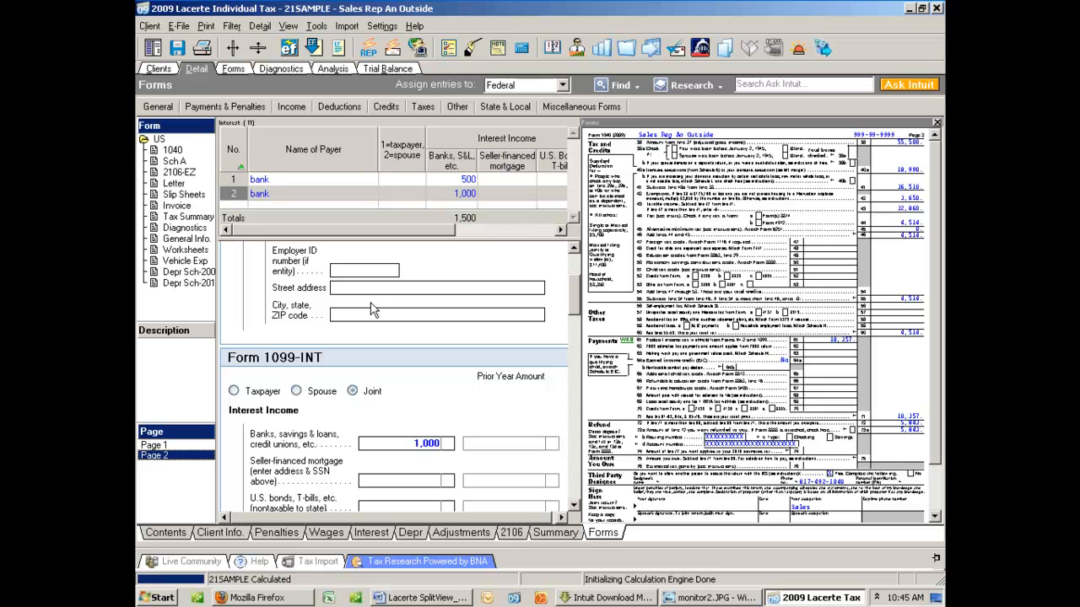